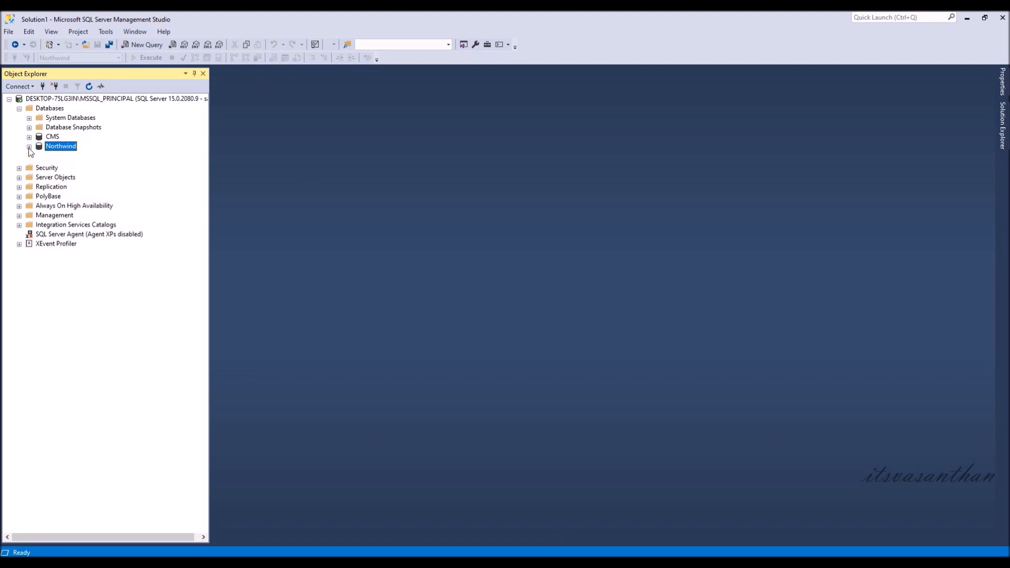
Expand the Northwind database in Object Explorer to list its tables
left_click(29, 146)
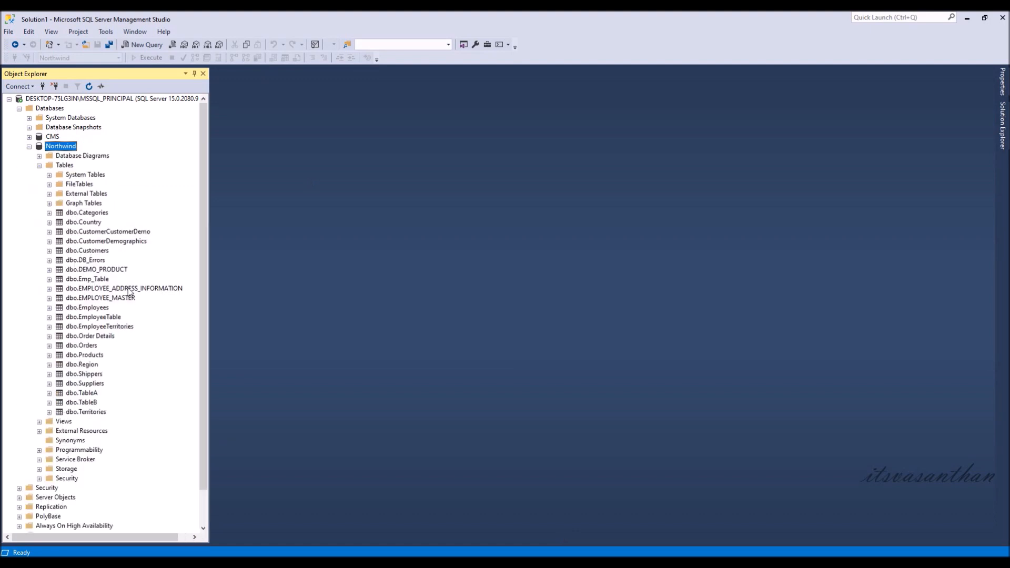
Start a new Northwind query listing all rows of EMPLOYEE_ADDRESS_INFORMATION
left_click(147, 45)
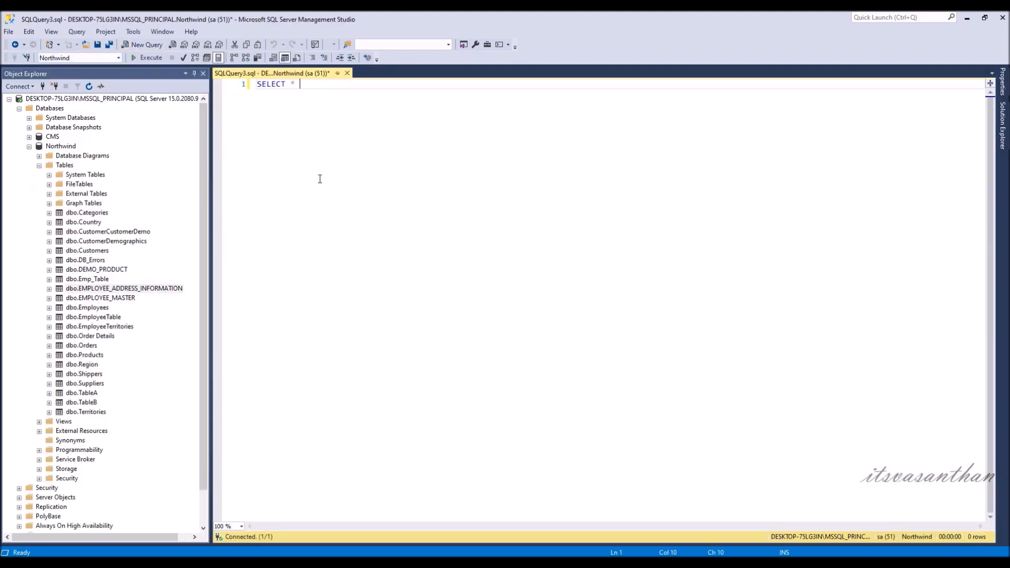
type("FROM [dbo].[EMPLOYEE_ADDRESS_INFORMATION")
type("CREATE")
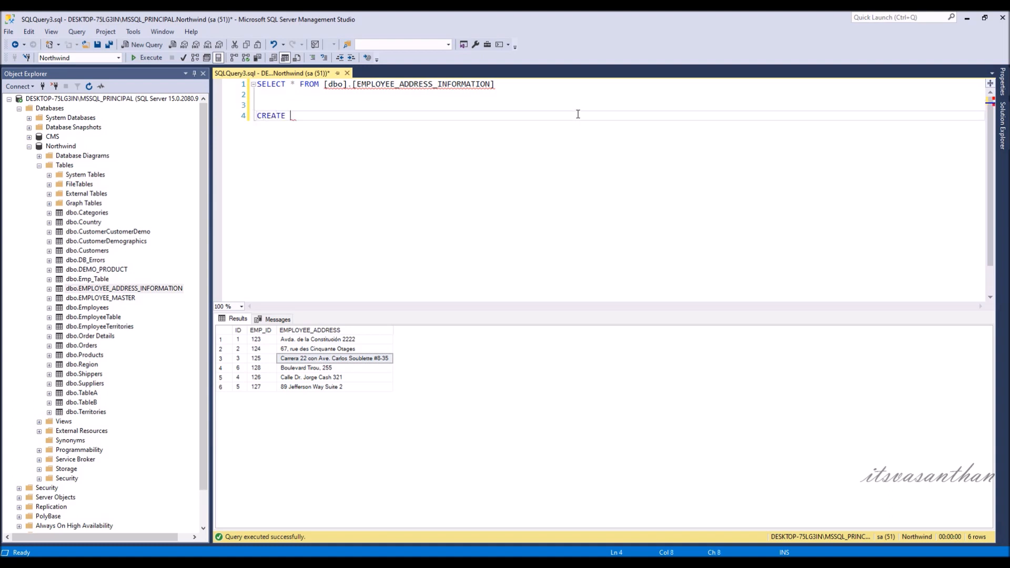
Write CREATE SYNONYM EMP_A FOR [dbo].[EMPLOYEE_ADDRESS_INFORMATION]
type("SYNONYM")
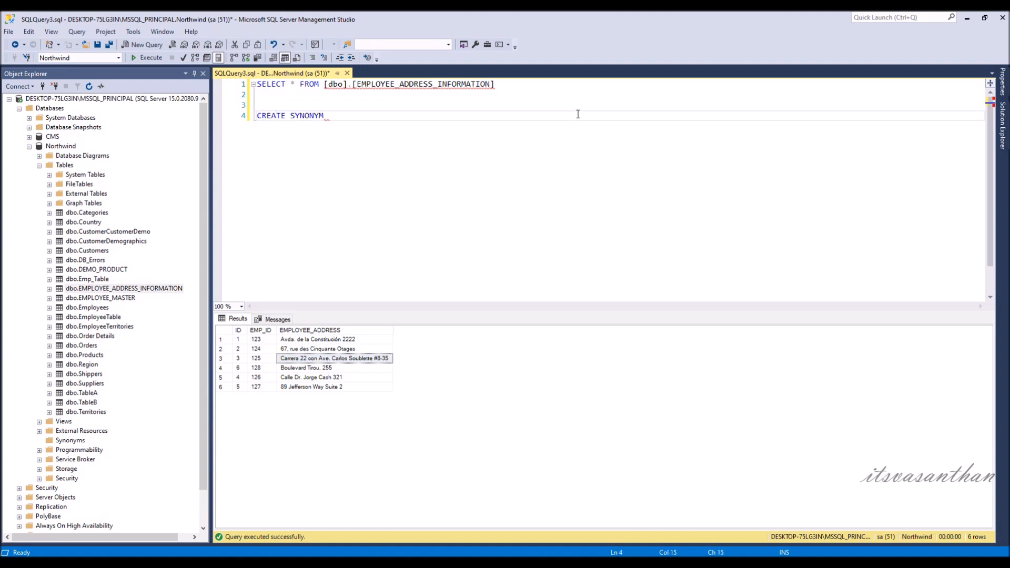
type("EMP_")
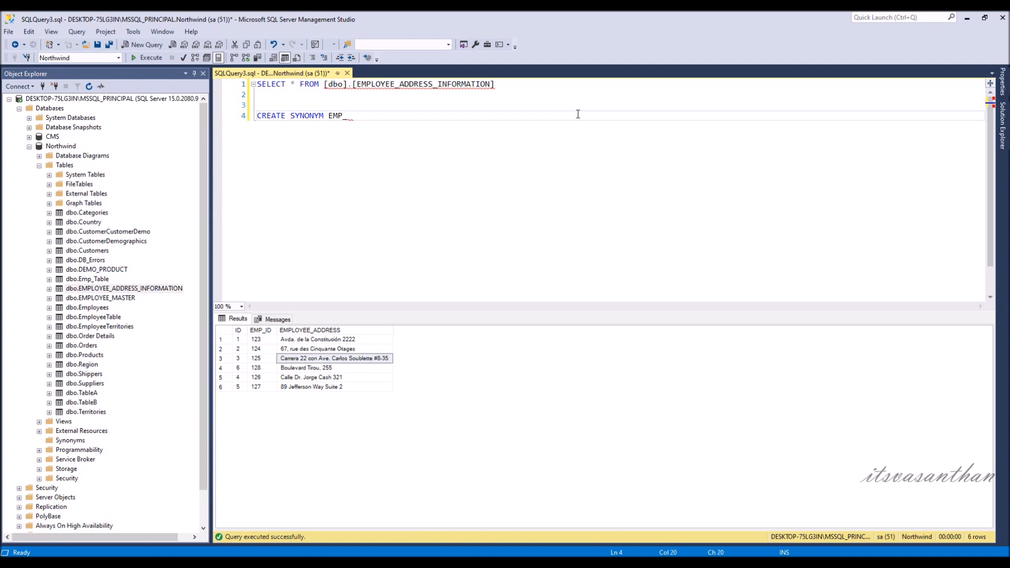
type("A")
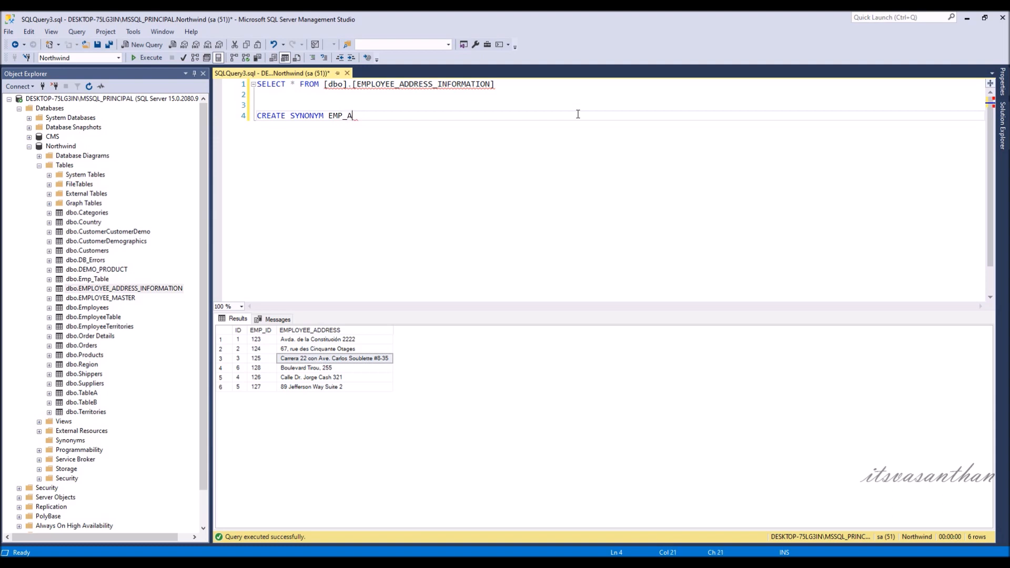
type("FOR")
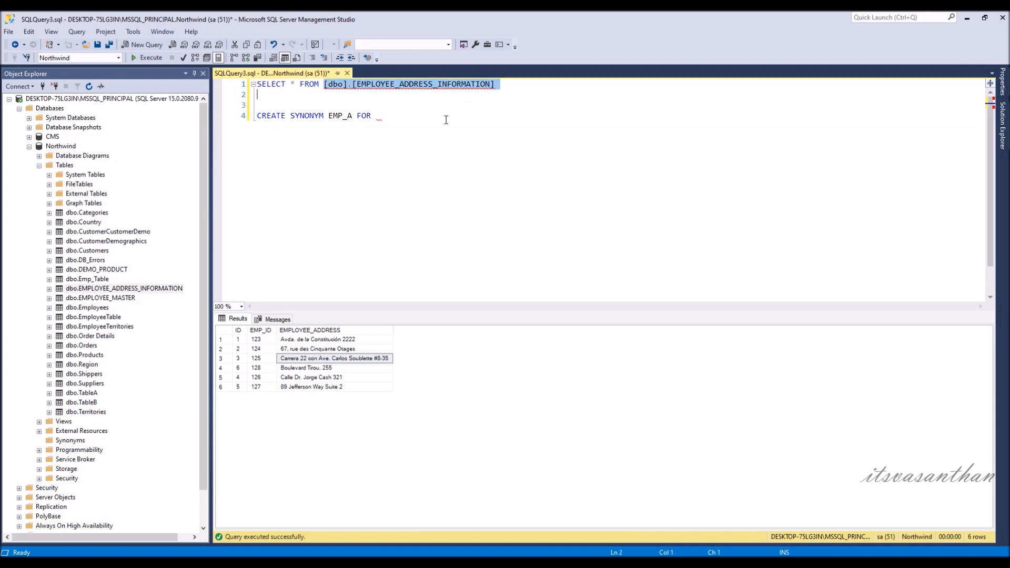
type("[dbo].[EMPLOYEE_ADDRESS_INFORMATION]")
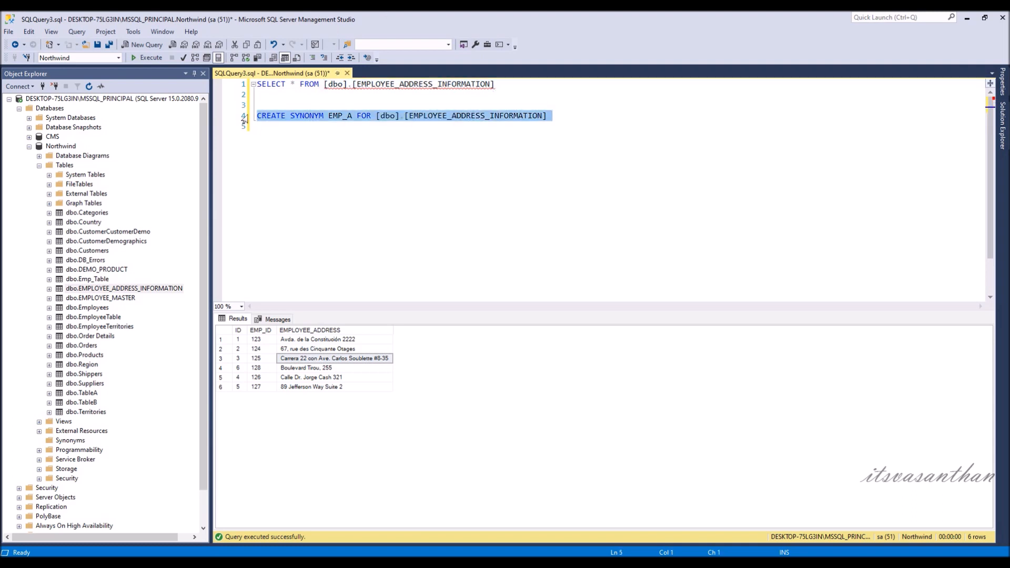
Execute the CREATE SYNONYM statement and verify EMP_A under Northwind's Synonyms folder
left_click(147, 57)
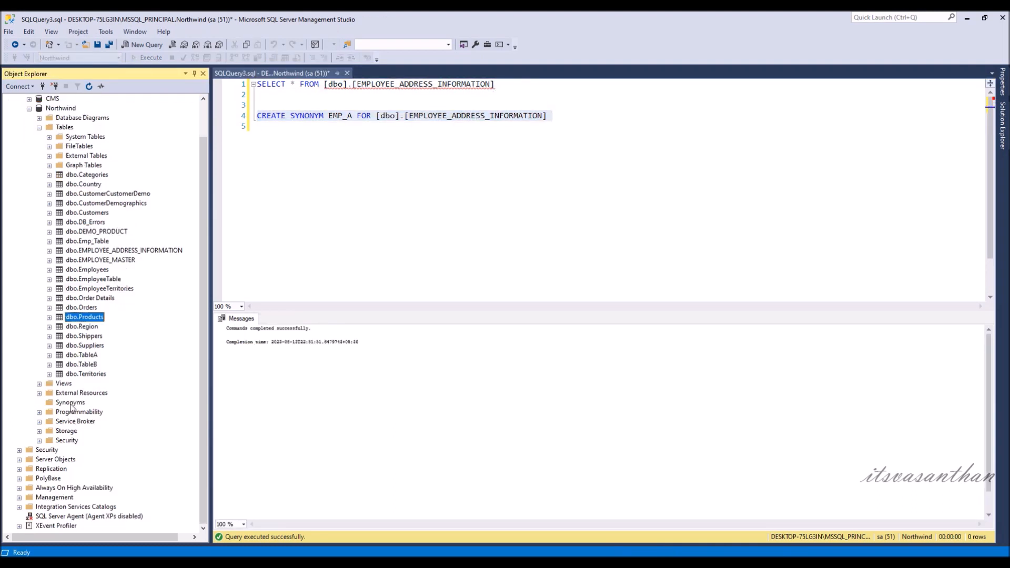
left_click(70, 402)
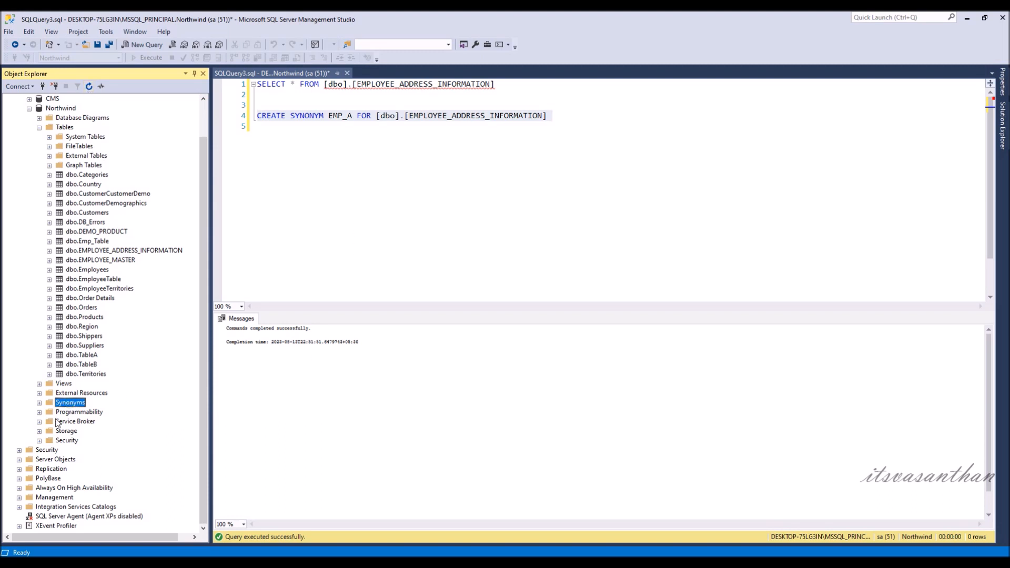
left_click(39, 393)
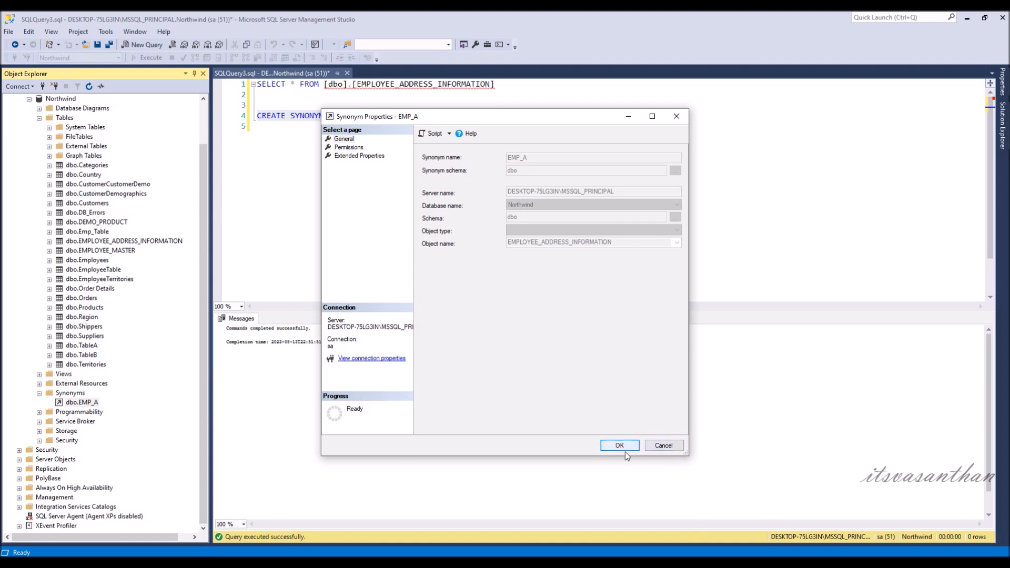
left_click(618, 445)
type("SELECT * FROM")
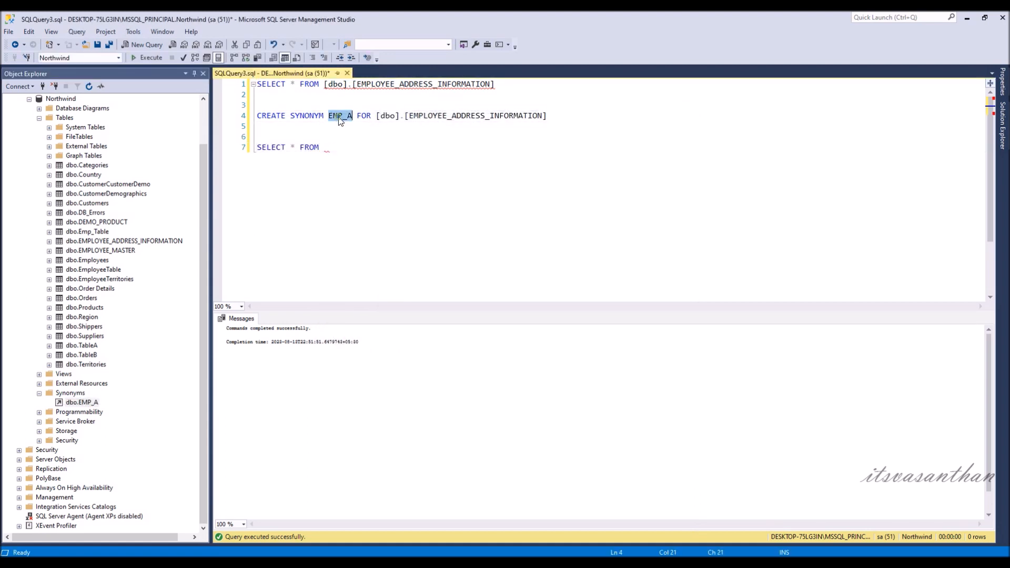
Insert a row with ID 7 into EMP_A via INSERT INTO ... VALUES and rerun the SELECT to show seven rows
left_click(150, 56)
type("INSERT")
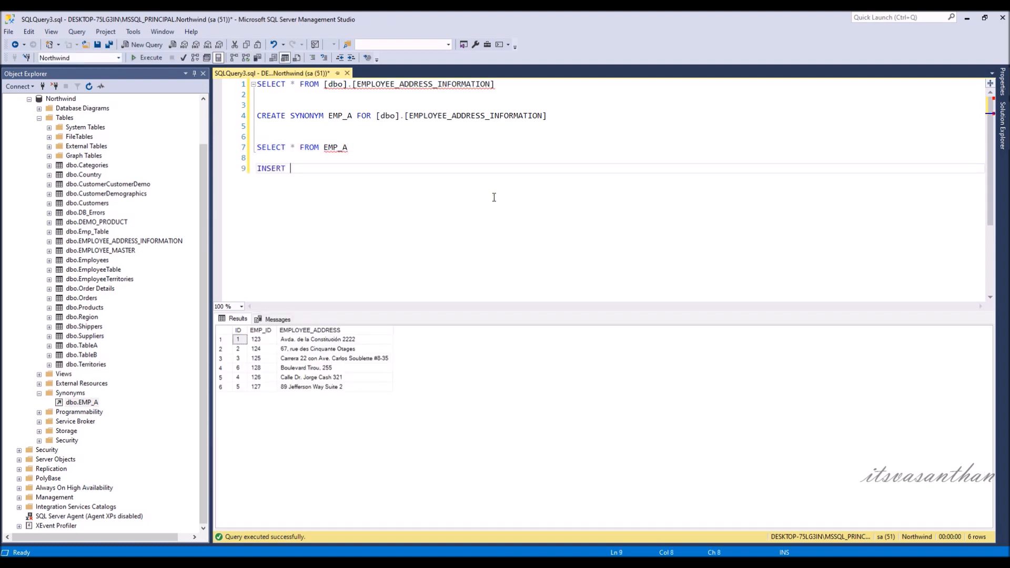
type("INTO EMP_A")
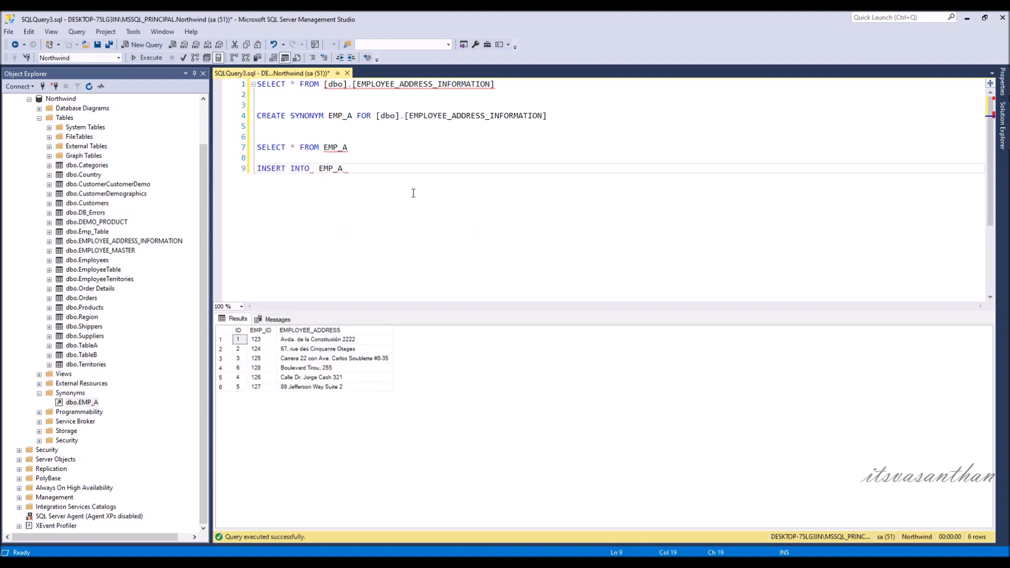
type("(ID,")
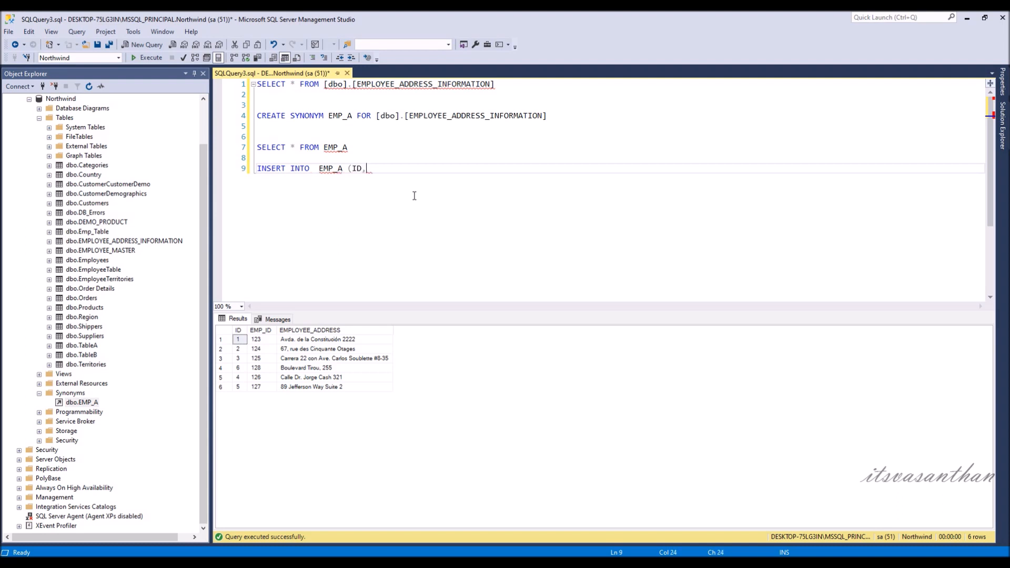
type("EMP_ID,A")
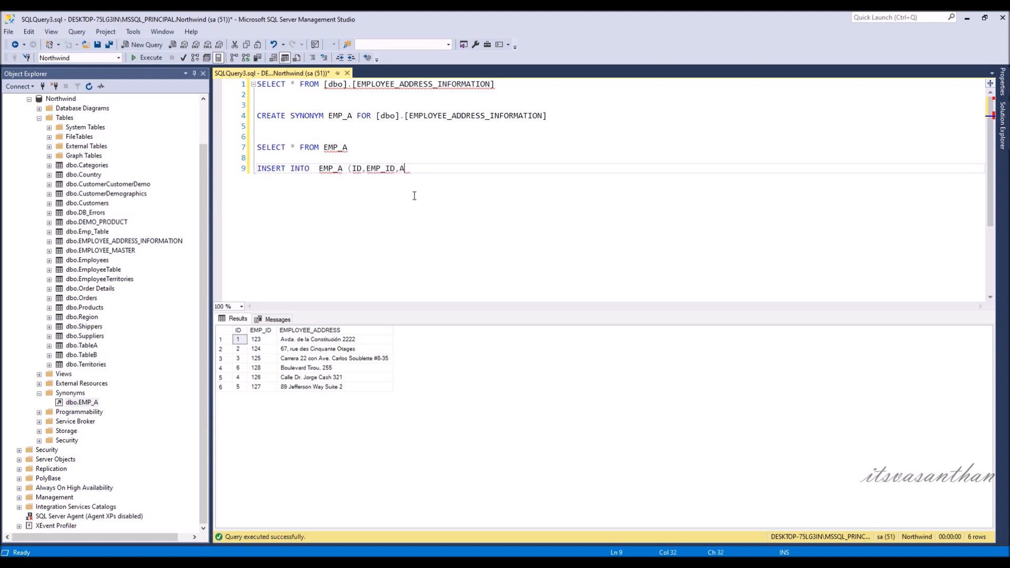
type("EMPLOYEE_ADDRESS)")
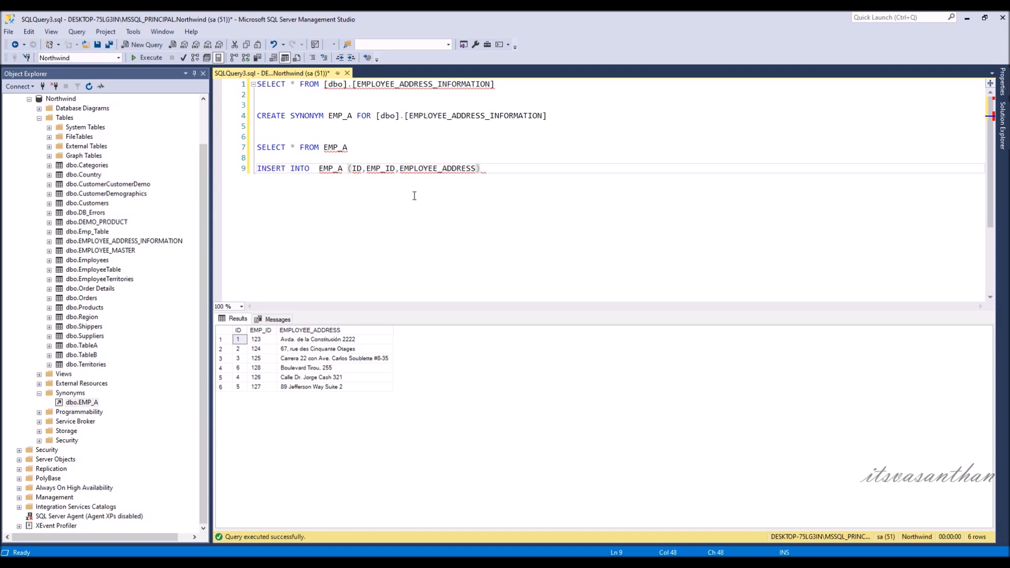
type("VALUES(7,128,'Calle Dr. Jorge Cash 321")
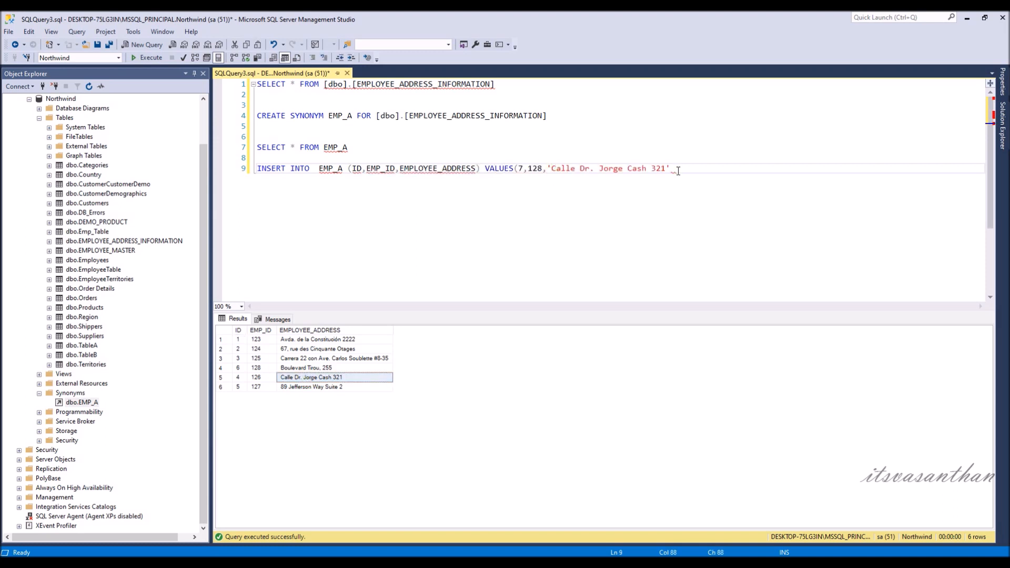
left_click(150, 57)
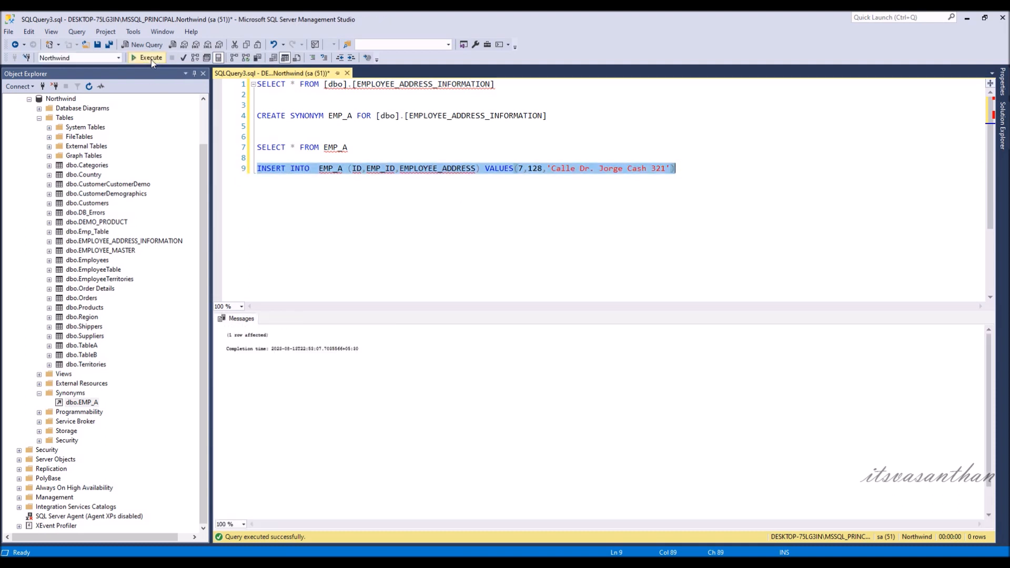
left_click(150, 57)
type("DELETE FROM")
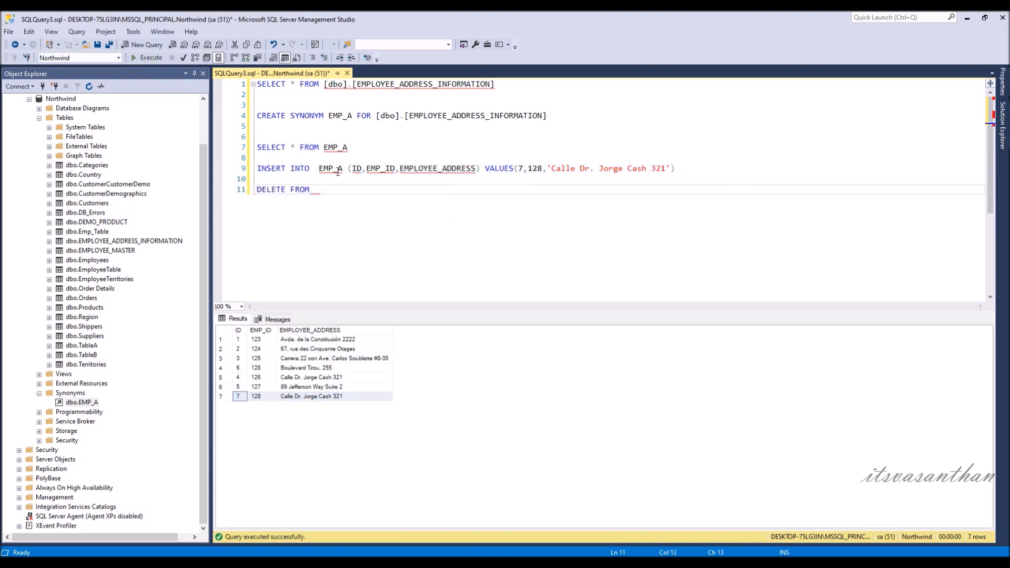
Write DELETE FROM EMP_A WHERE ID =7 to remove the inserted row
type("EMP_A WHERE ID =7")
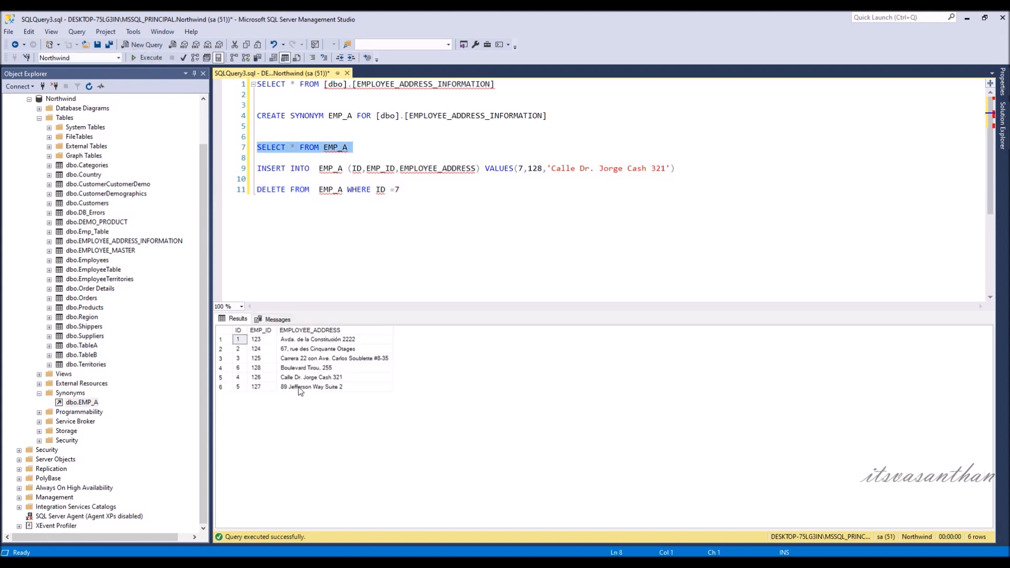
left_click(447, 208)
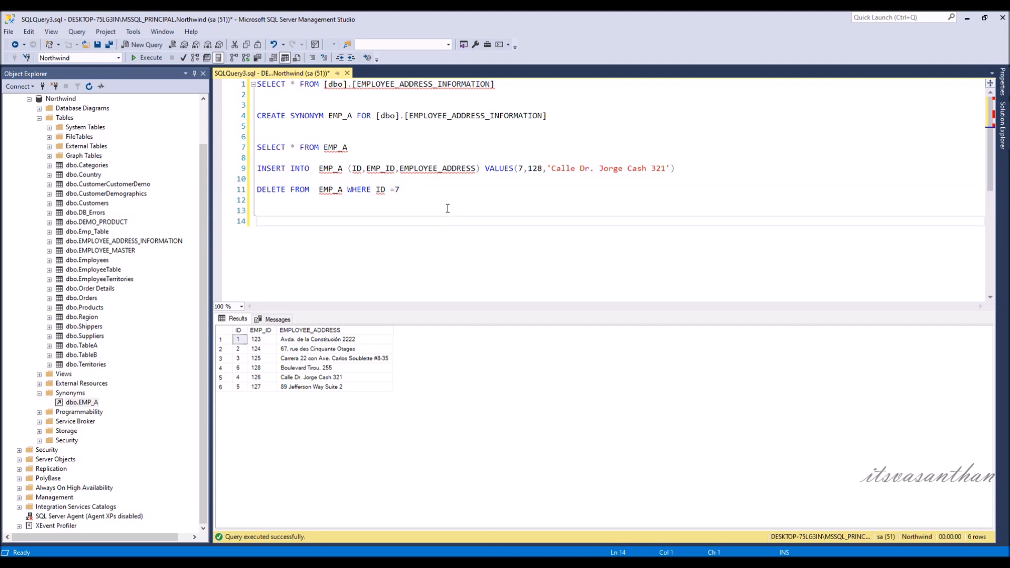
Execute DROP SYNONYM EMP_A so Northwind no longer lists the synonym
type("DROP")
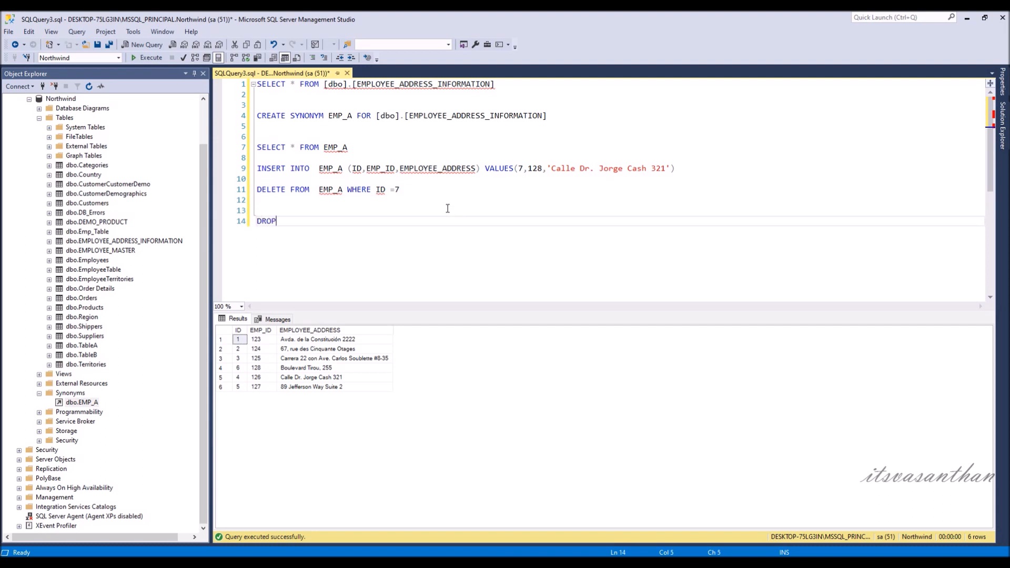
type("SYNONYM EMP_A")
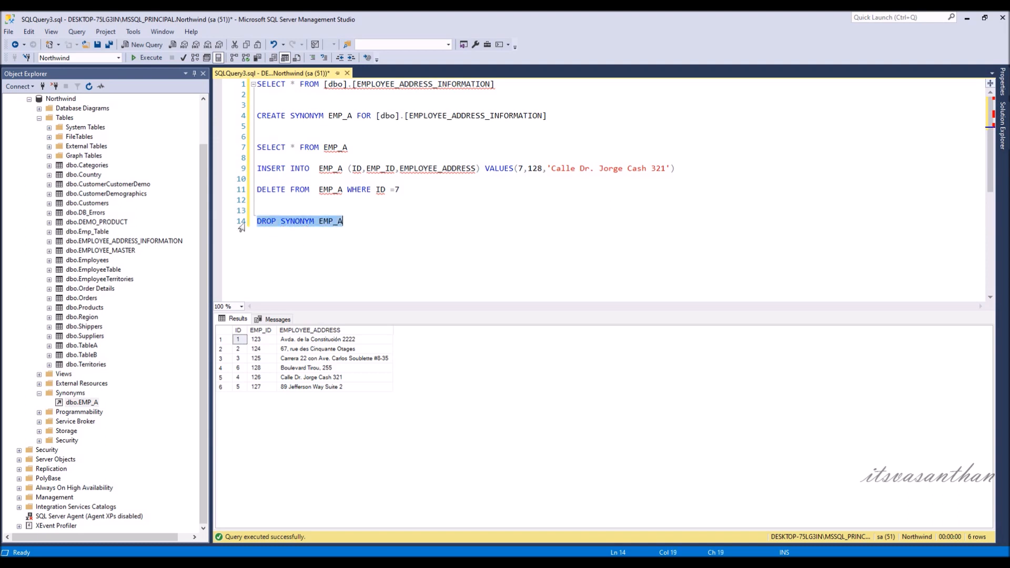
left_click(151, 57)
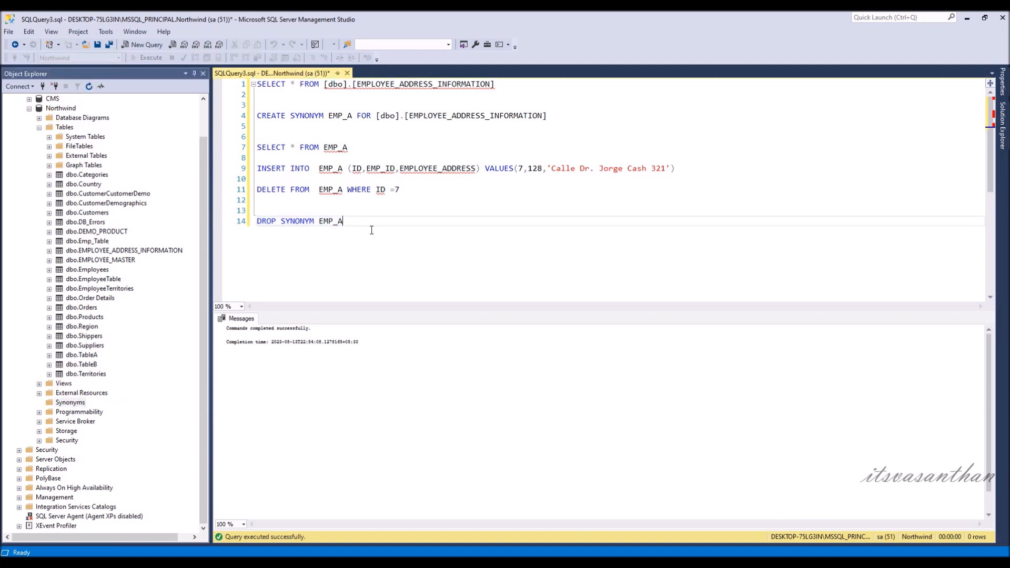
left_click(342, 221)
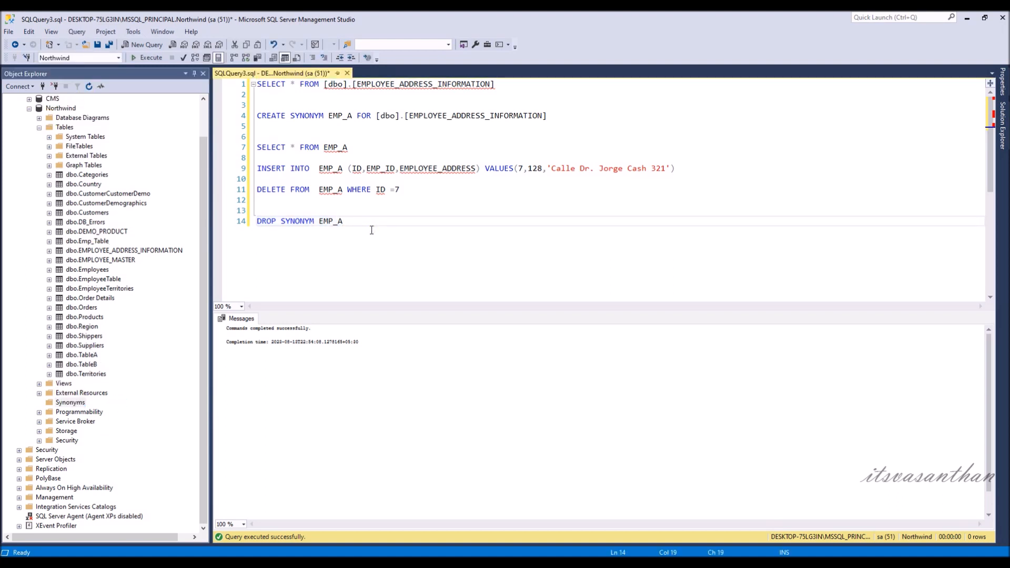